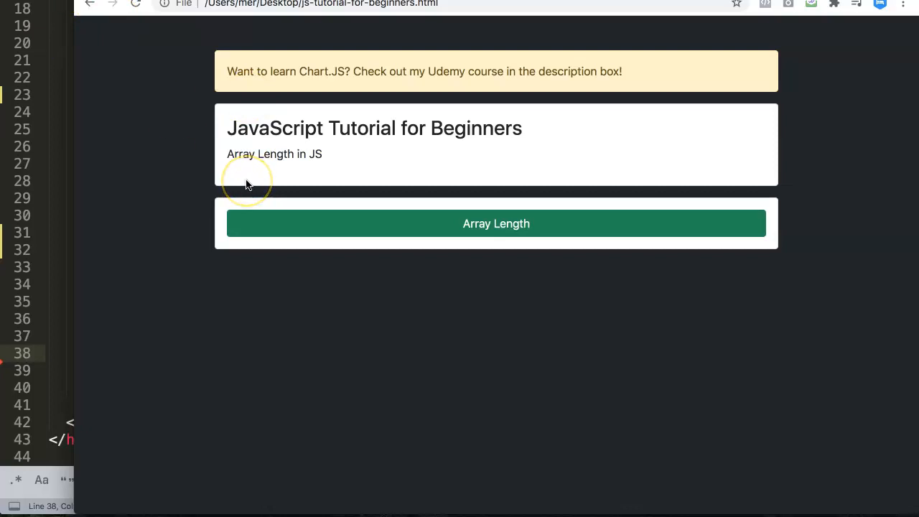
mouse_move(283, 172)
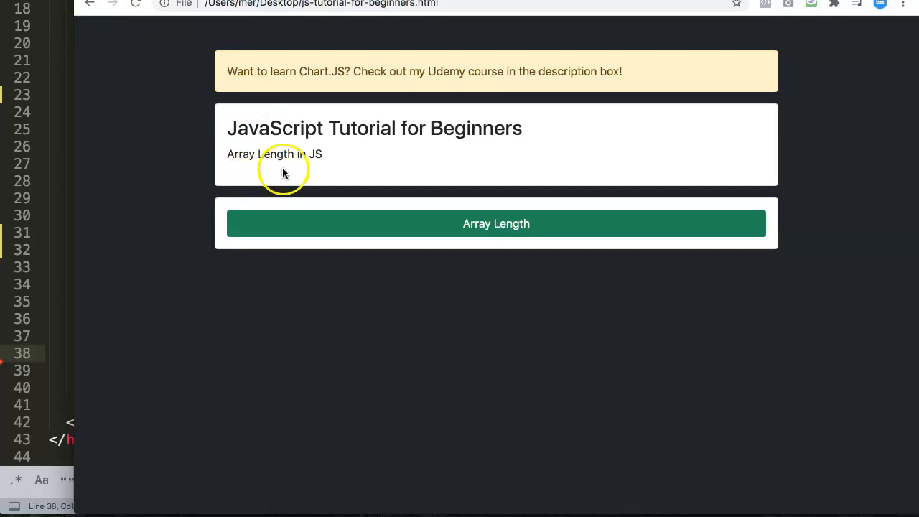
Step: Select the 'Array Length in JS' heading and subtitle text on the tutorial page
double_click(260, 153)
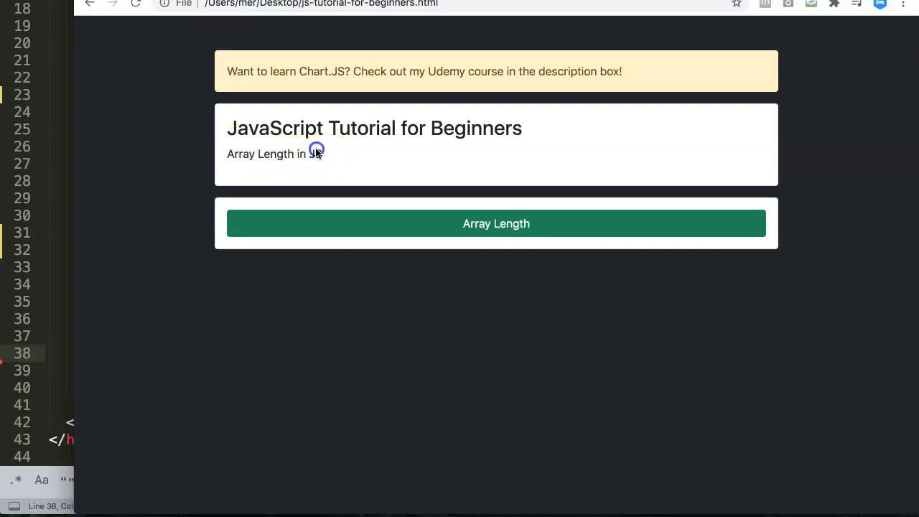
left_click_drag(317, 153, 219, 128)
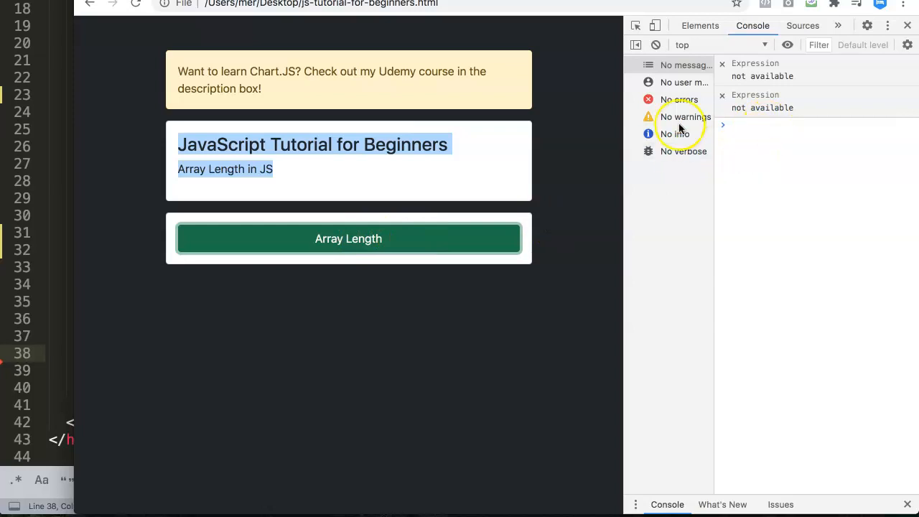
mouse_move(349, 206)
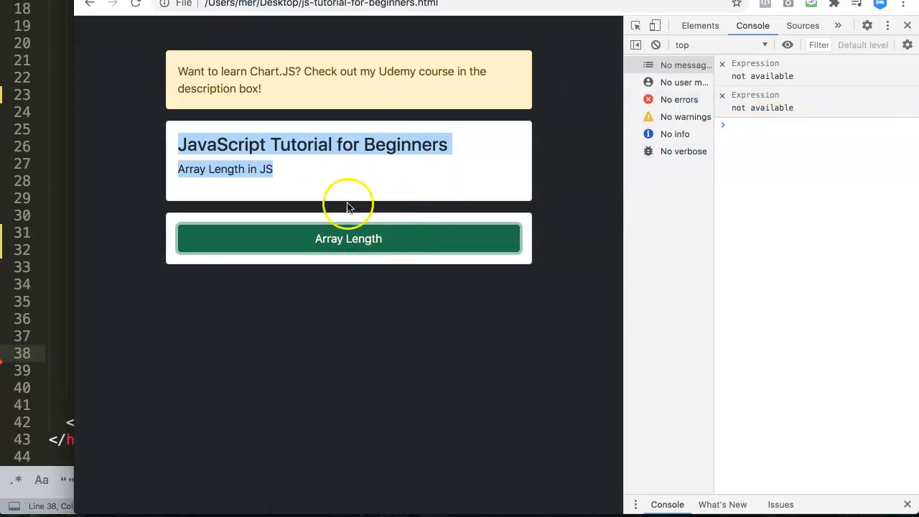
mouse_move(183, 194)
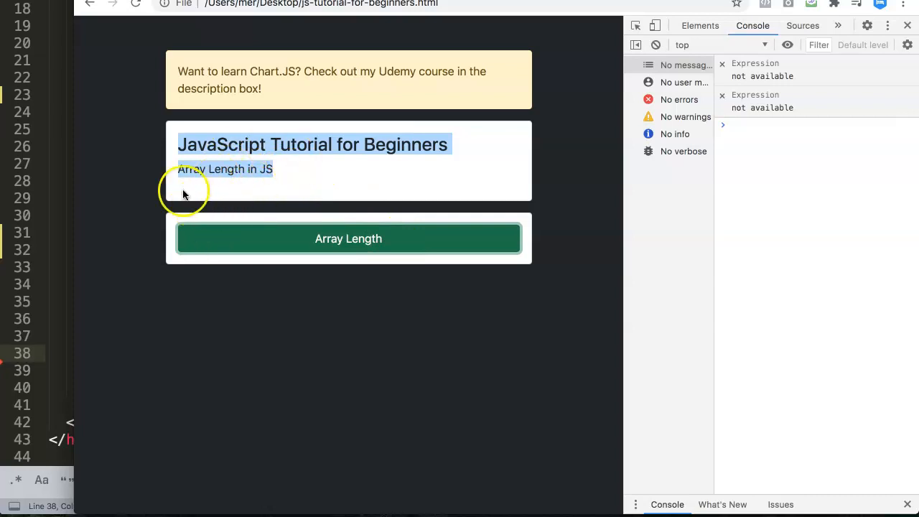
mouse_move(844, 174)
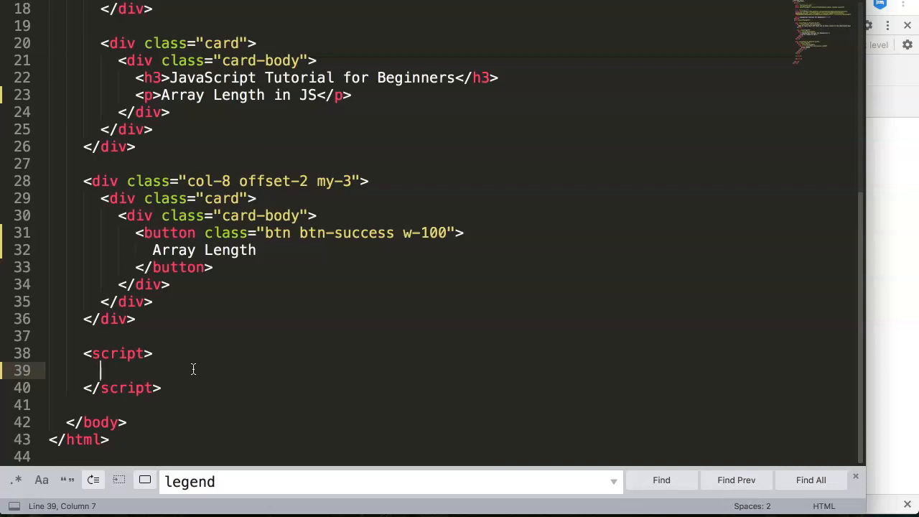
Step: Declare const sales = [10, 20, 30, 40, 50, 60] in the script block
type("arra")
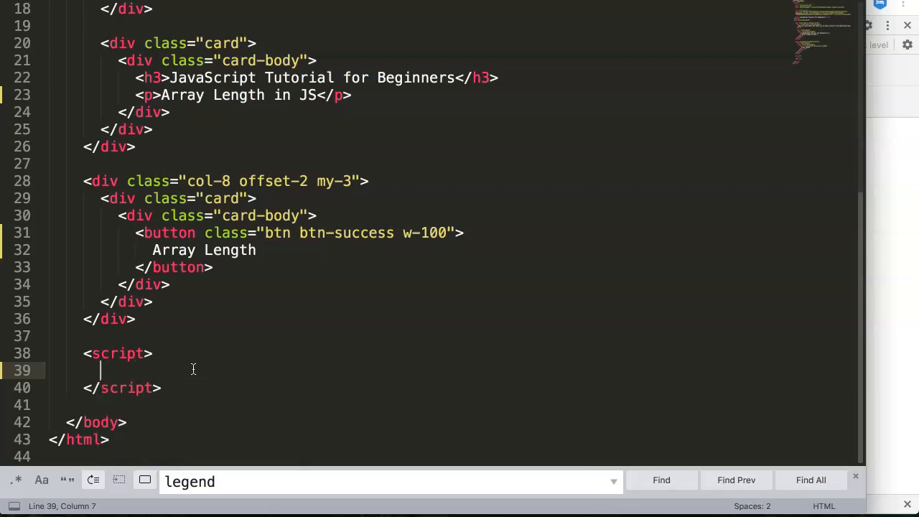
type("const")
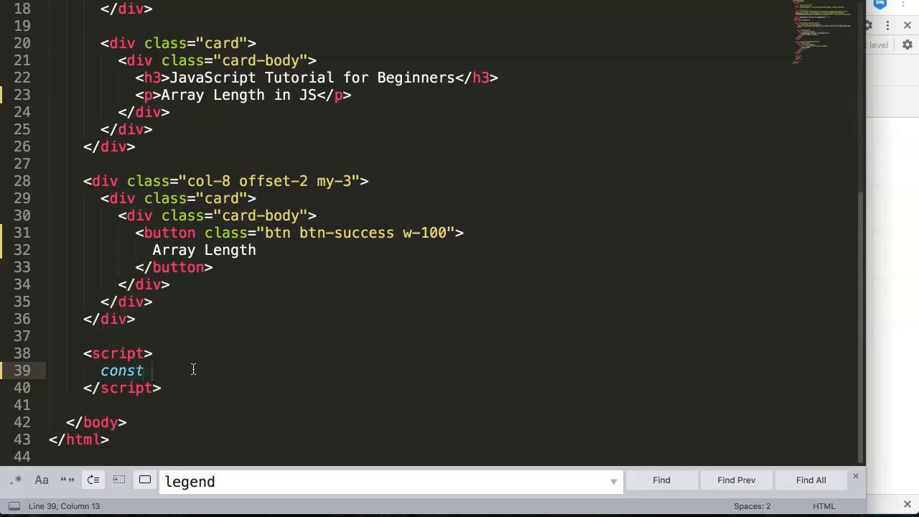
type("sales =")
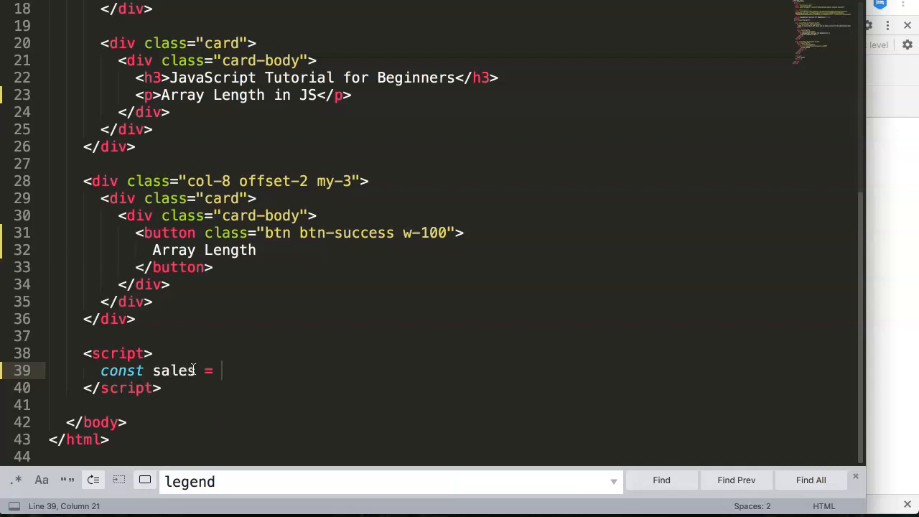
type("[]")
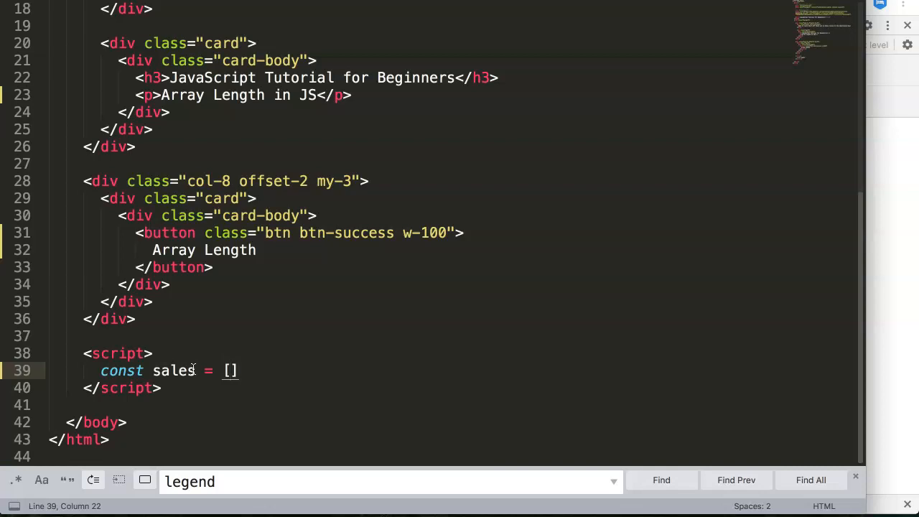
type("10")
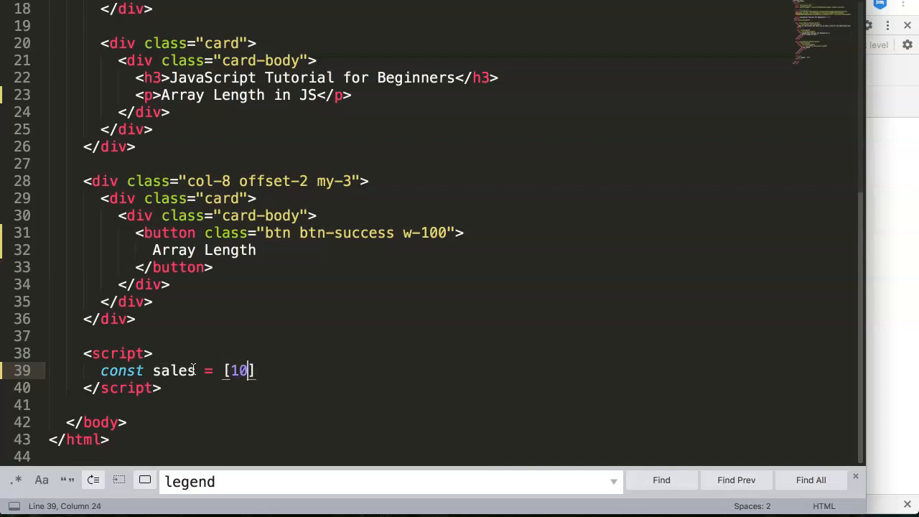
type(", 20, 3")
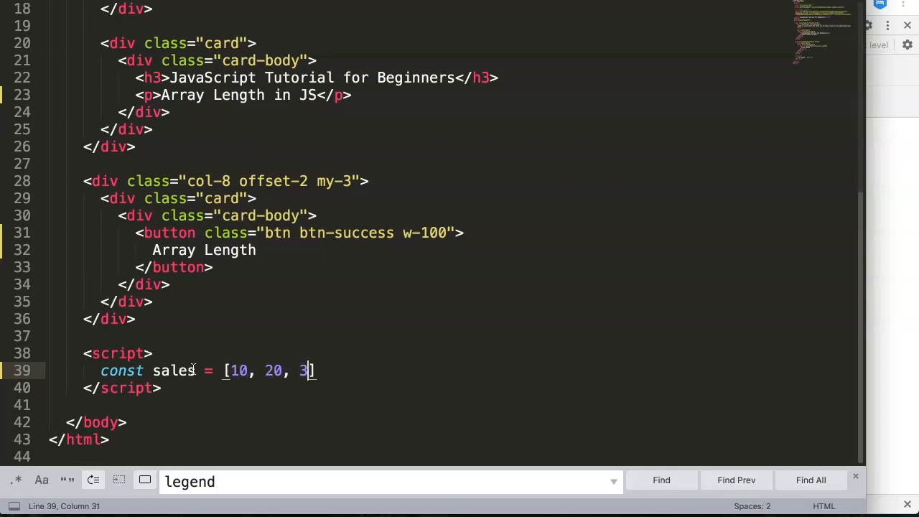
type("0, 40")
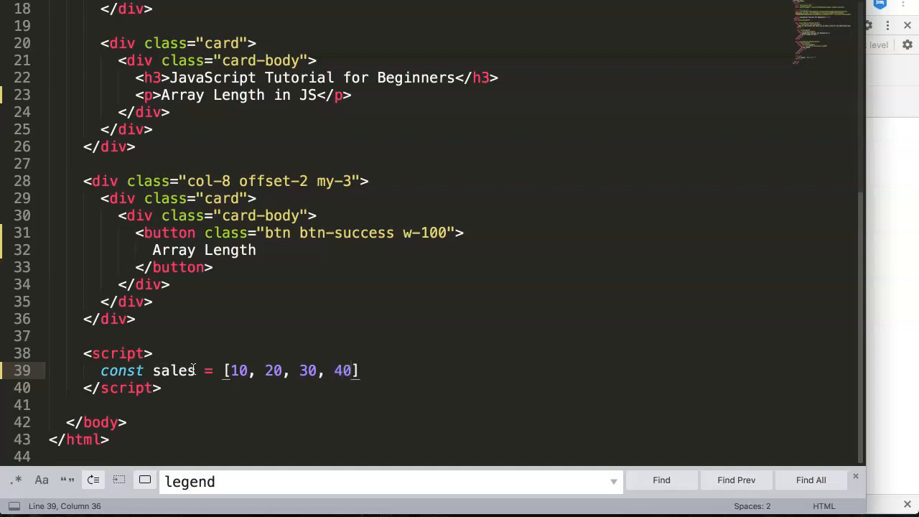
type(", 50, 60")
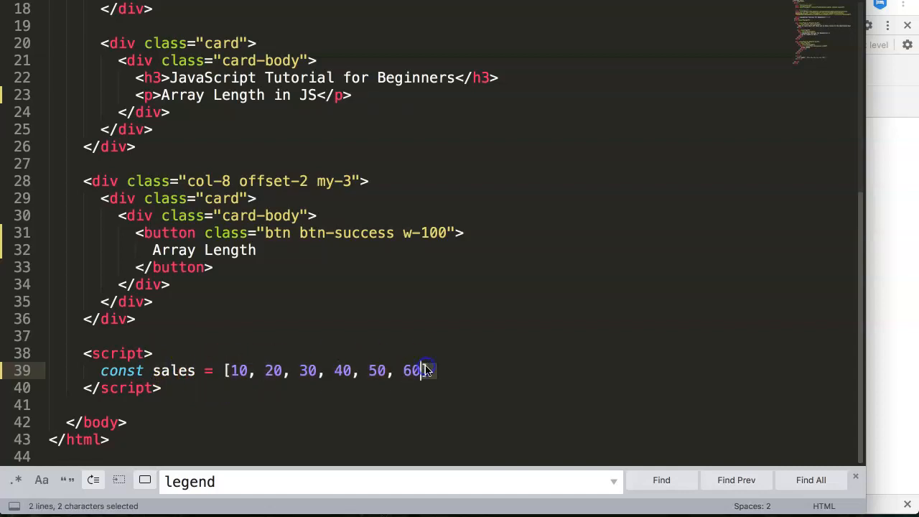
left_click(427, 370)
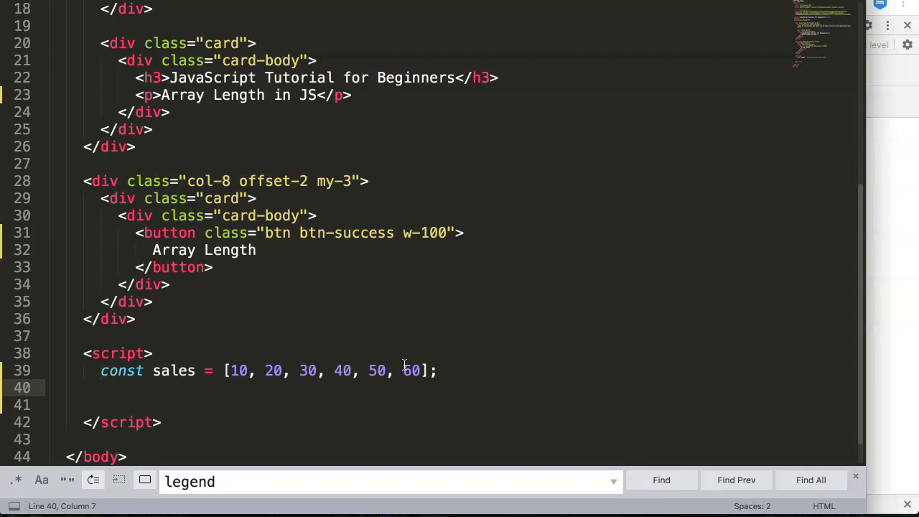
Step: Add console.log(sales.length) on line 40 below the array and save
type("sales.")
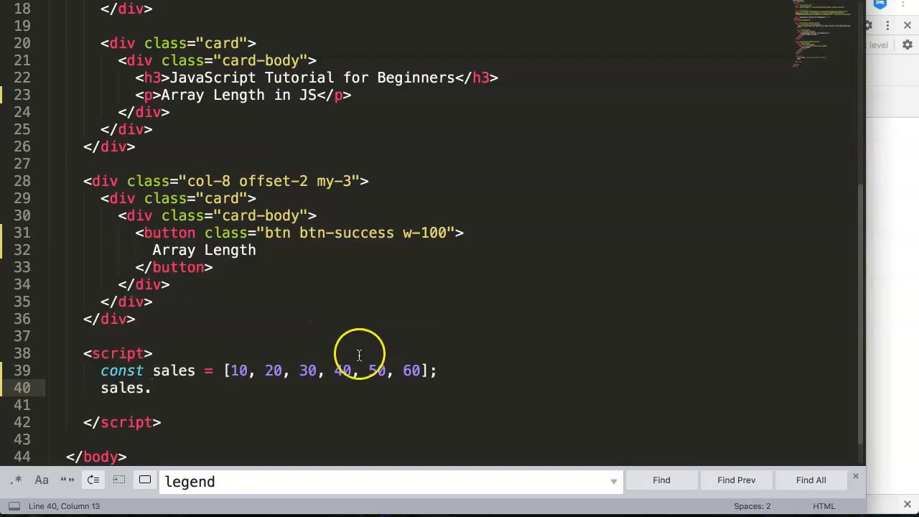
double_click(173, 370)
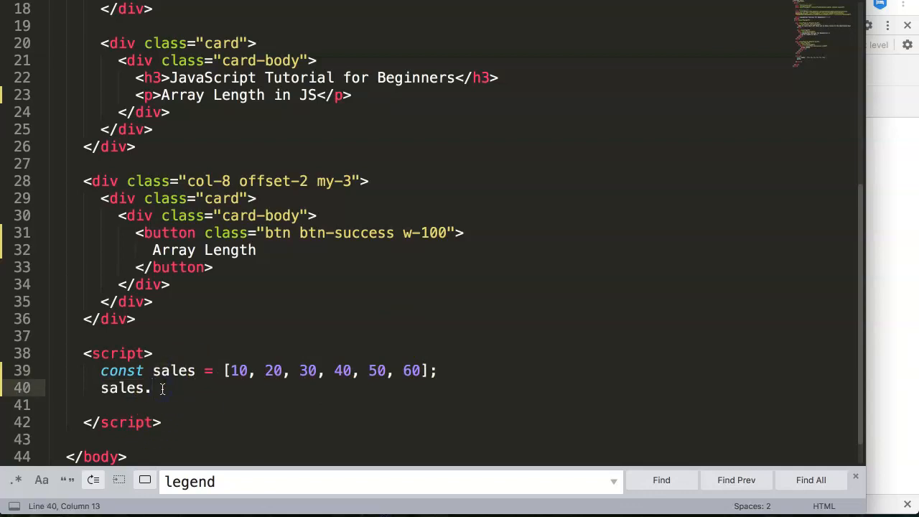
type("lengt")
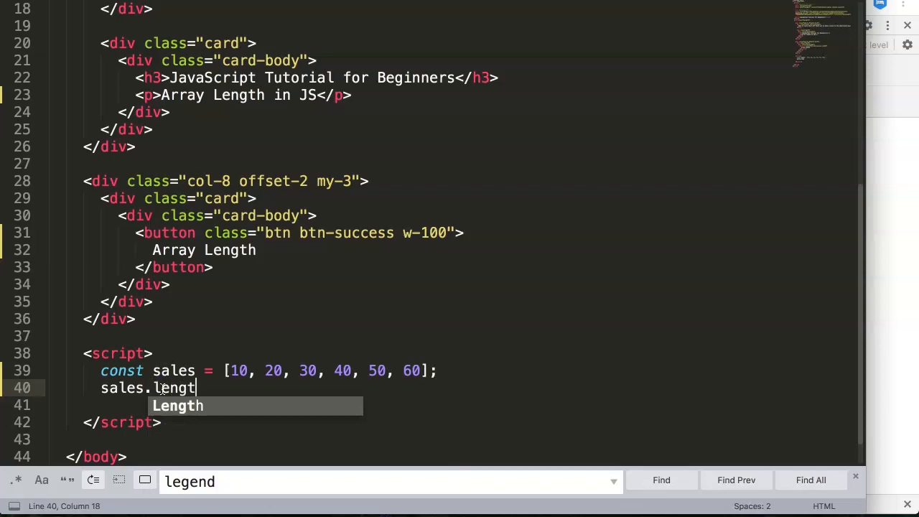
type("h")
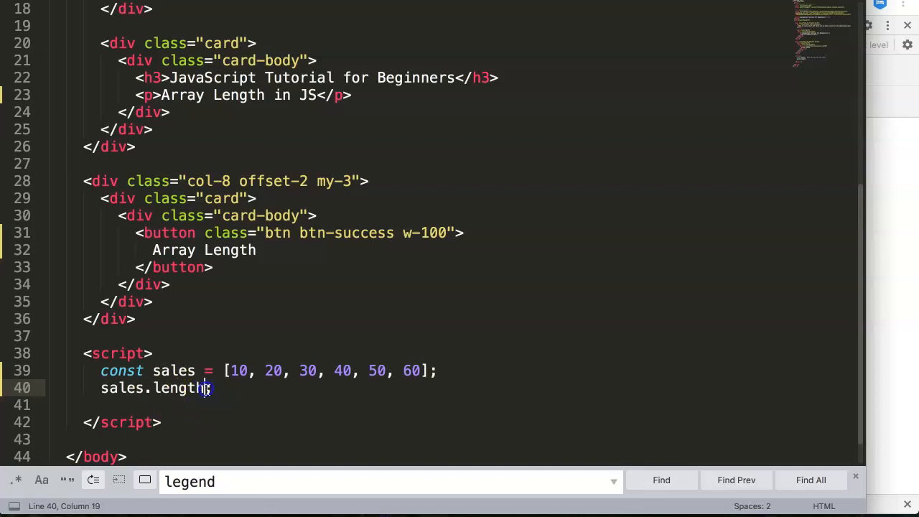
key("cmd+s")
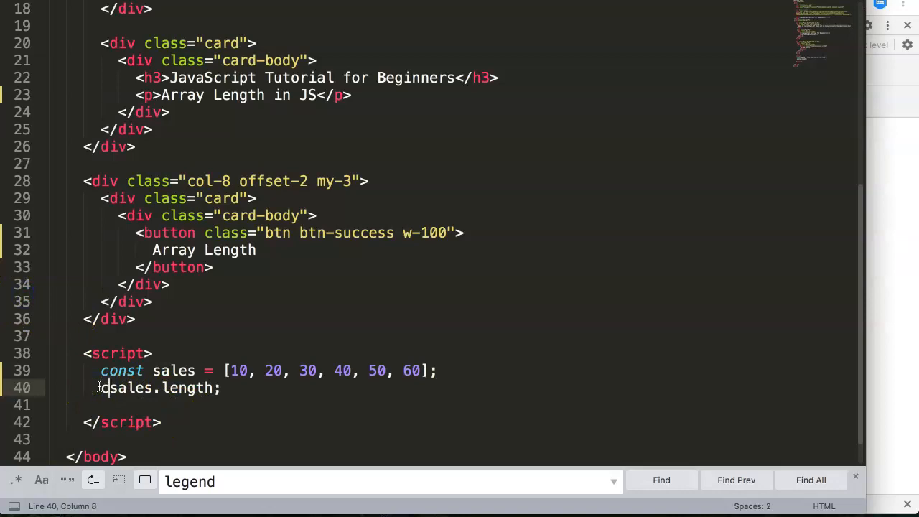
type("console.log")
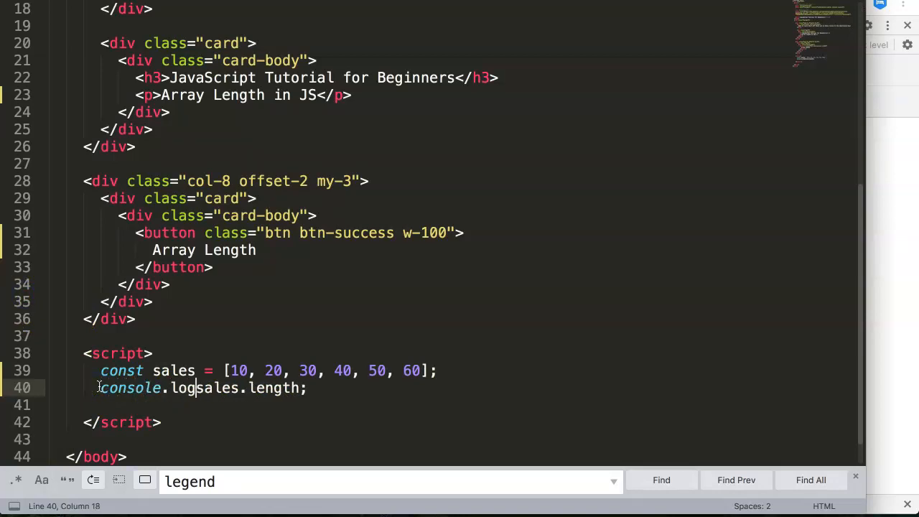
type("(")
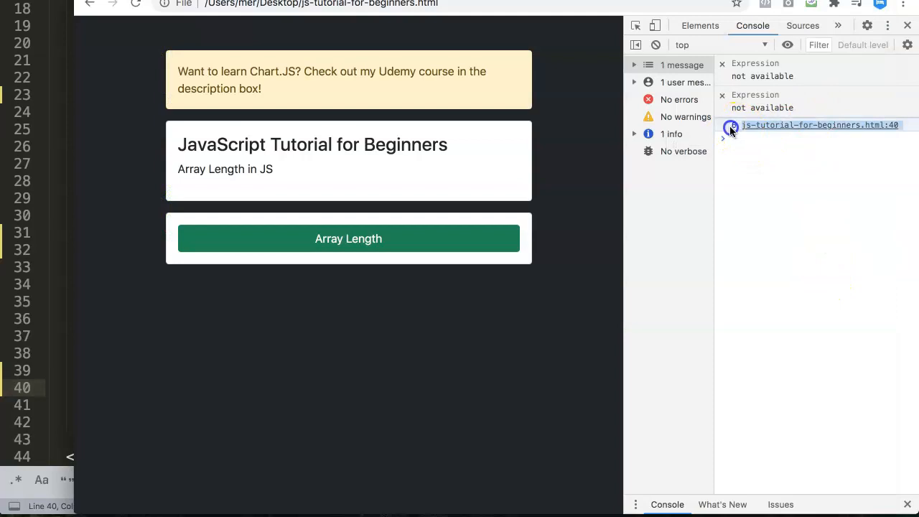
Step: Click the Array Length button so the console shows 6
left_click(349, 238)
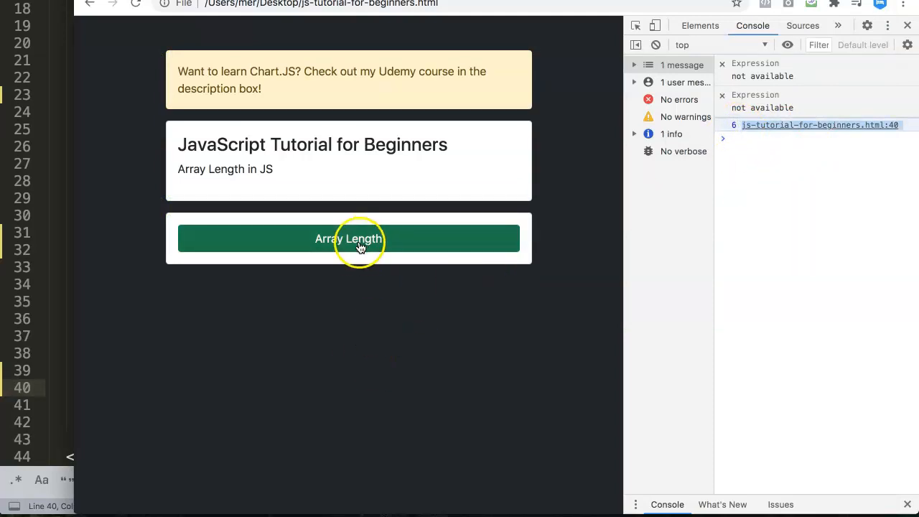
left_click(348, 239)
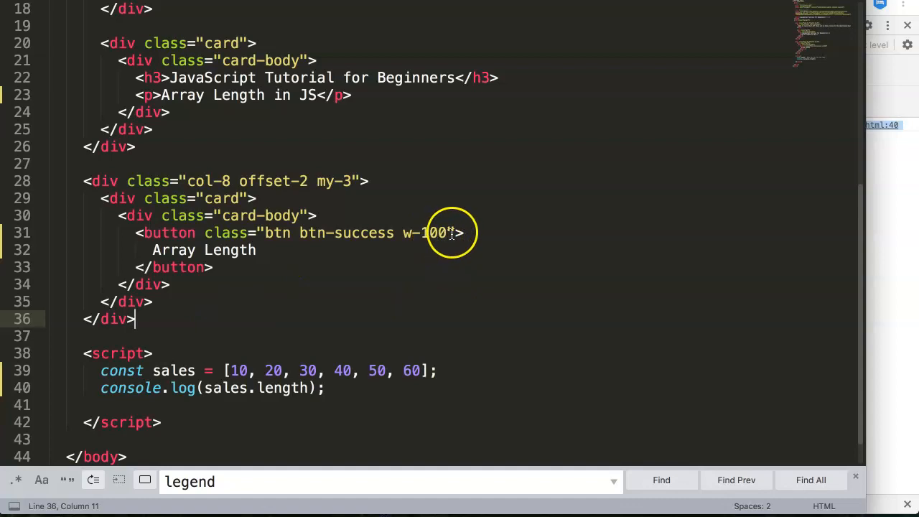
Step: Add id="arraylength" to the button and start a new script line
type("id=")
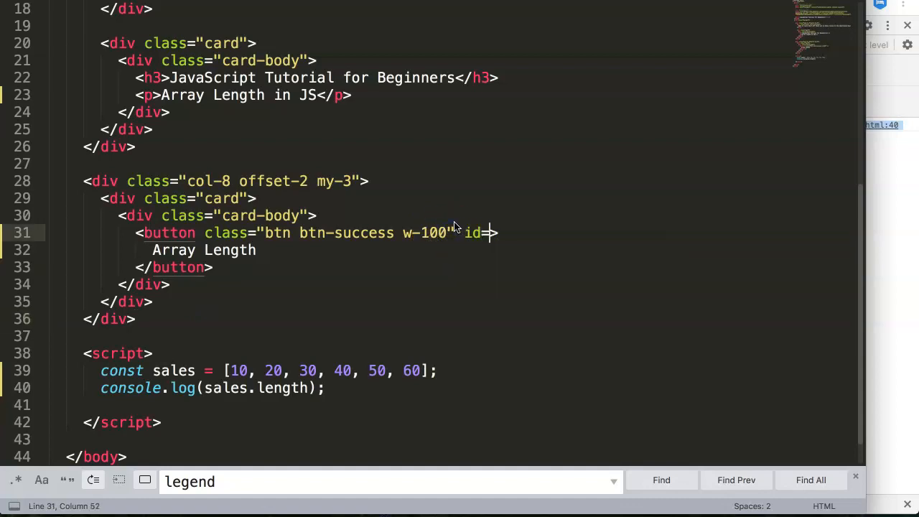
type("\"\"")
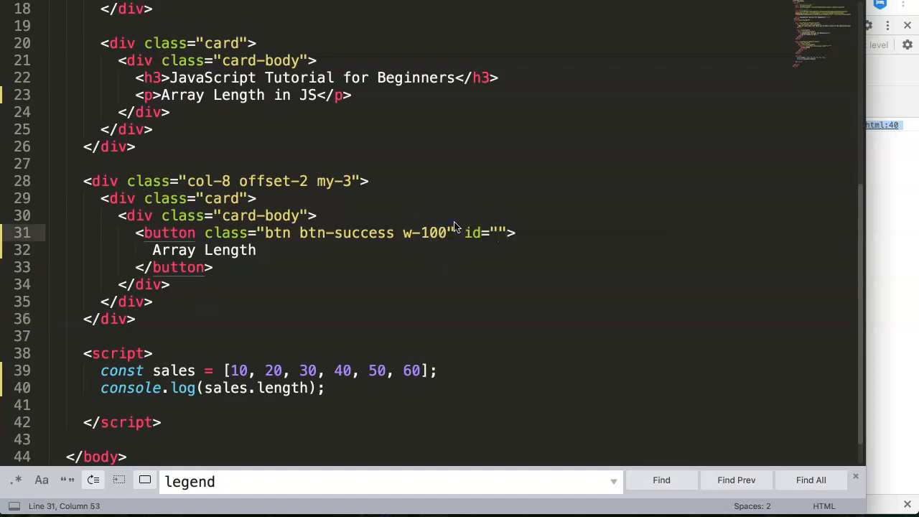
type("arraylength")
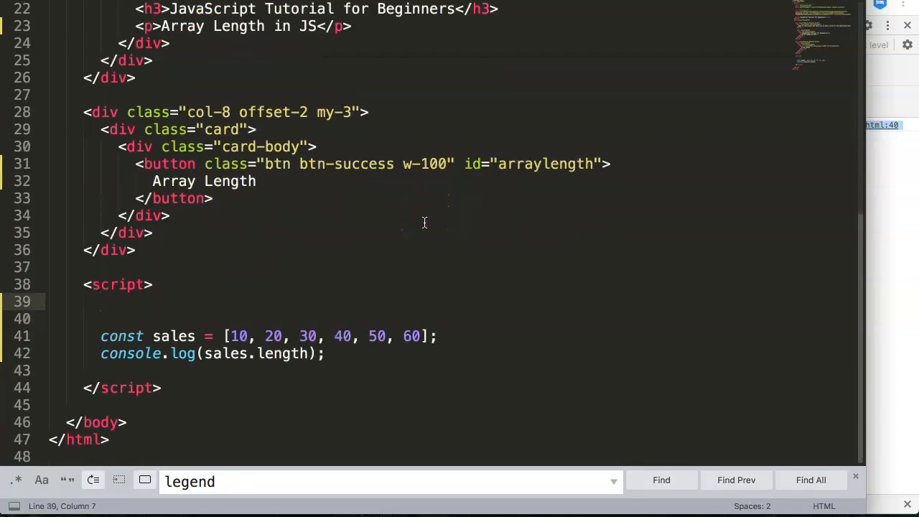
type("funct")
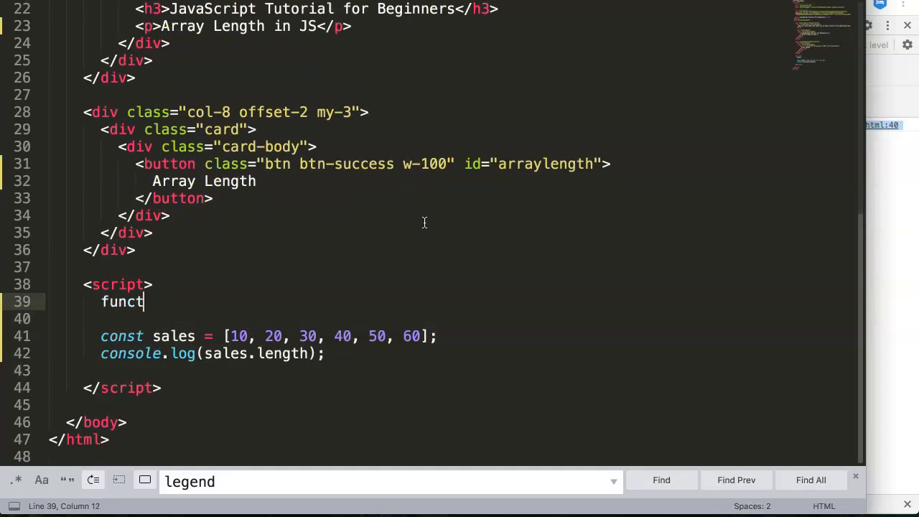
key("Backspace")
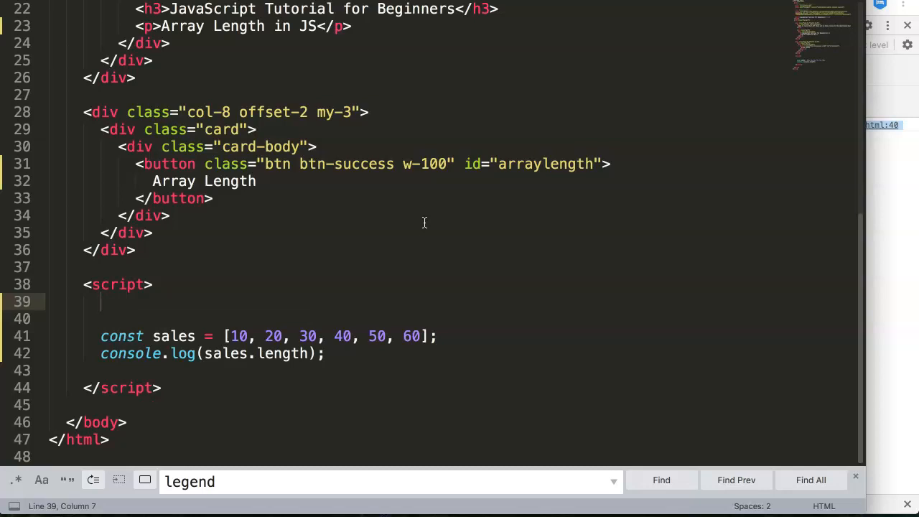
type("c")
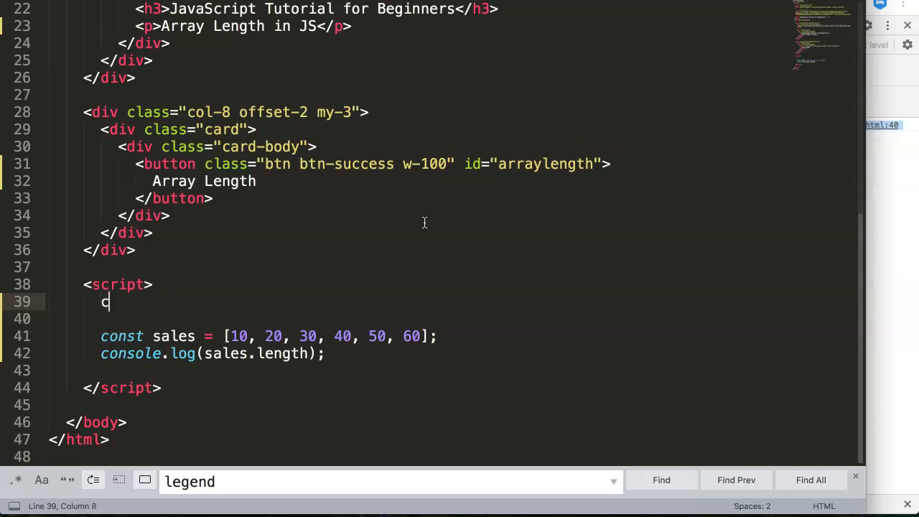
Step: Declare const arraylength = document.getElementById('arraylength') above the sales code
type("onst arr")
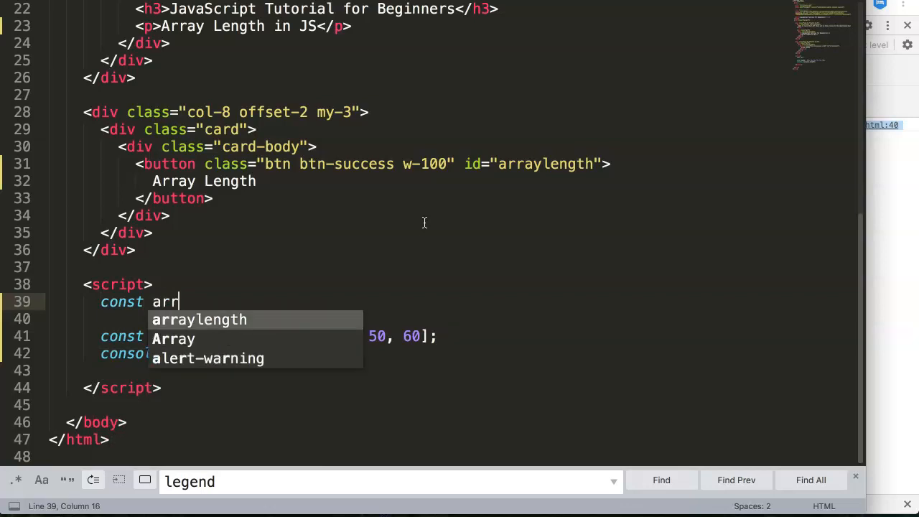
type("arraylength = document.ge")
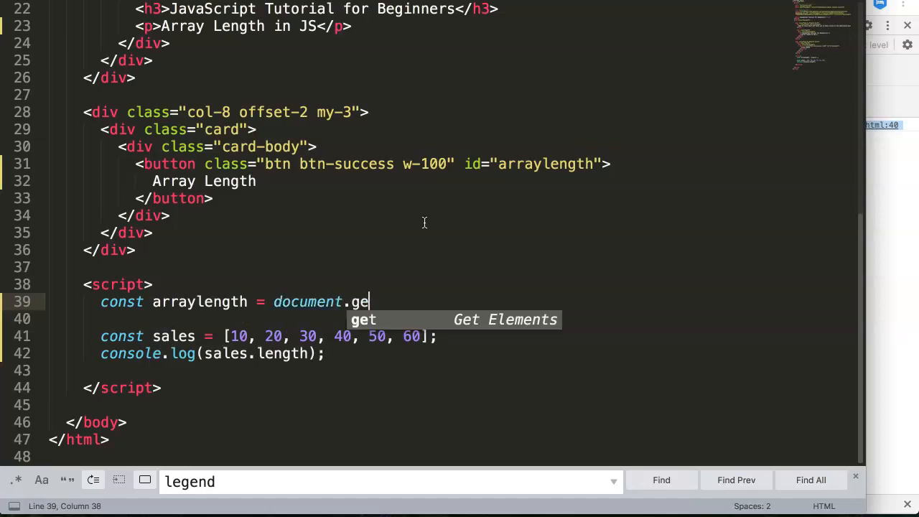
type("t")
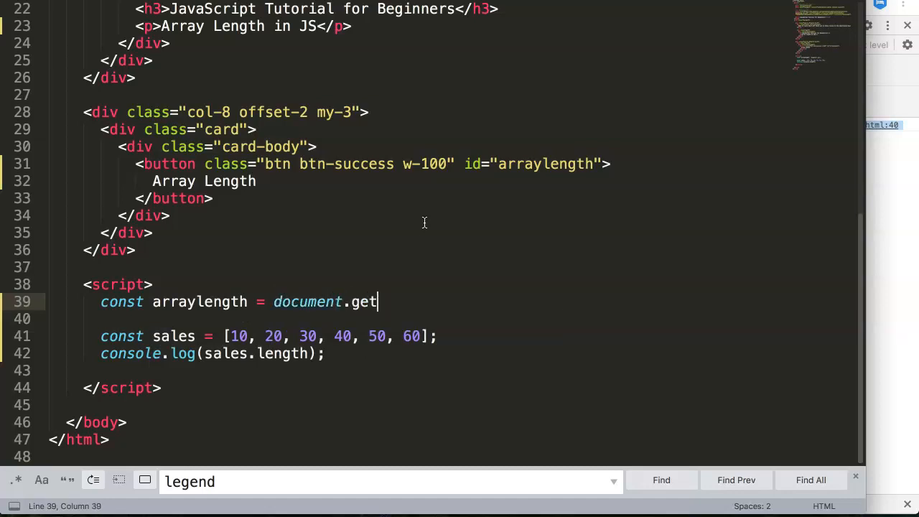
type("Element")
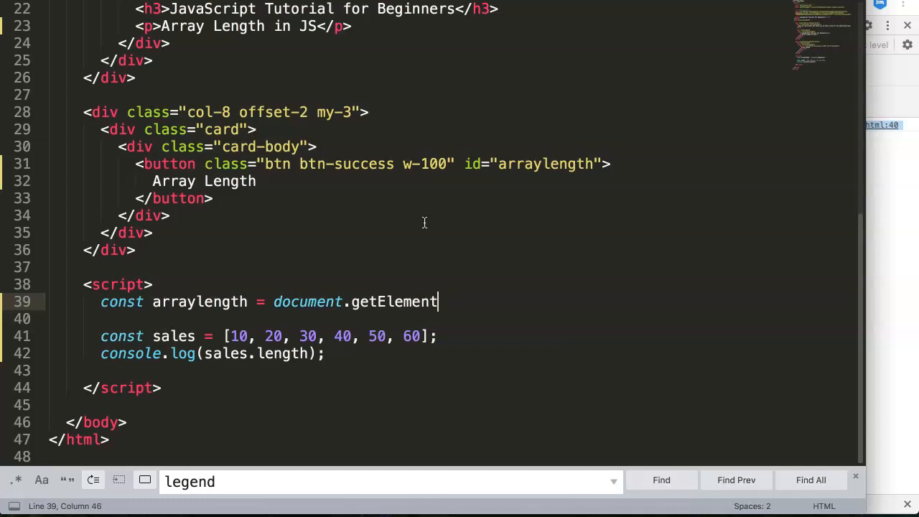
type("ByI")
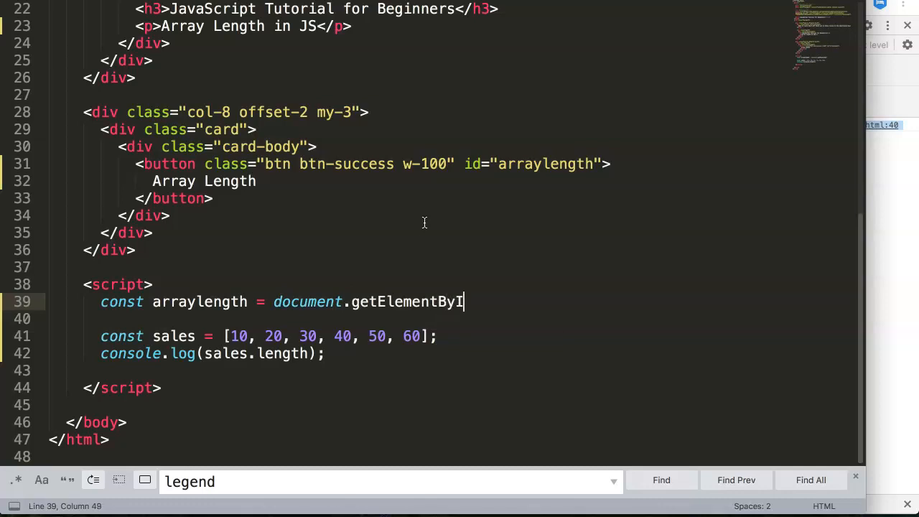
type("d();")
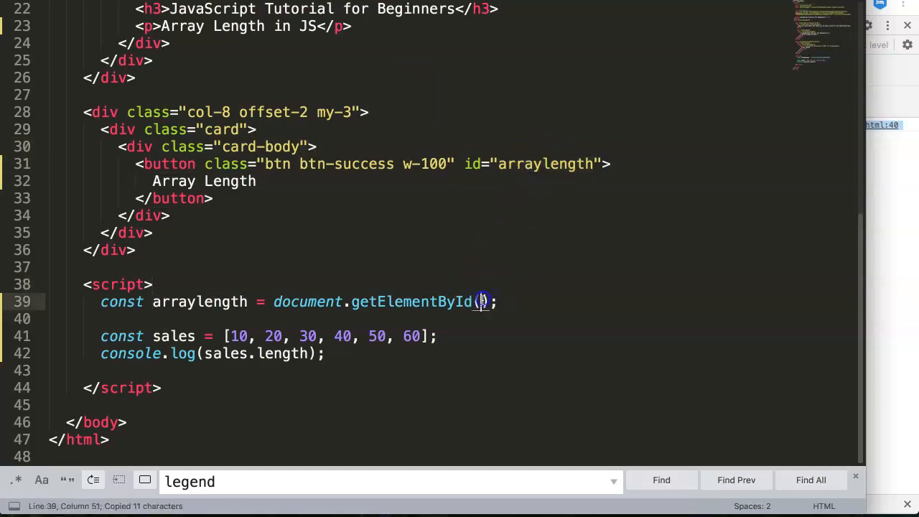
type("'arraylength'")
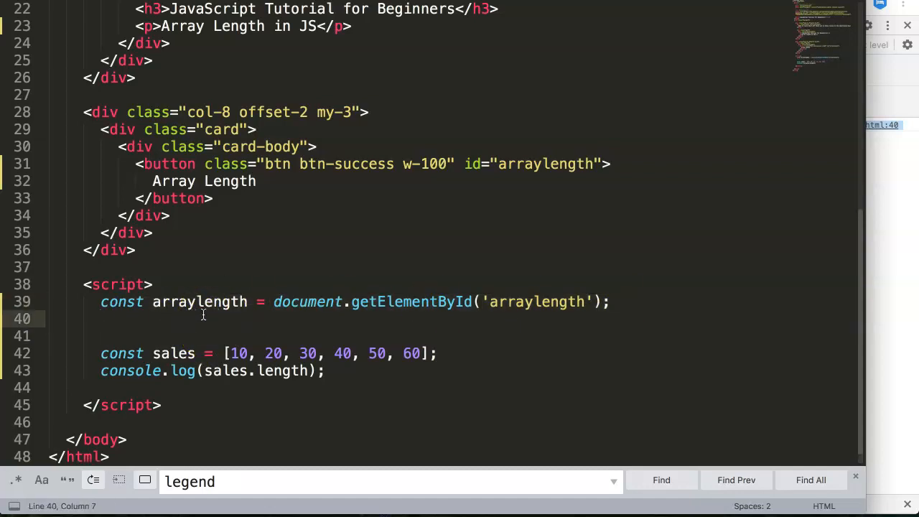
Step: Add arraylength.addEventListener('click', length), correcting the misspelled arraylength
type("array")
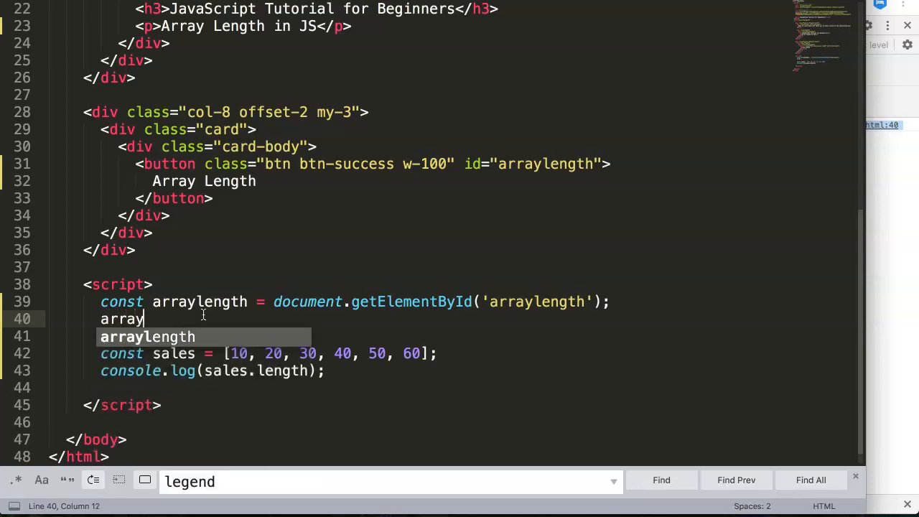
type("lenght")
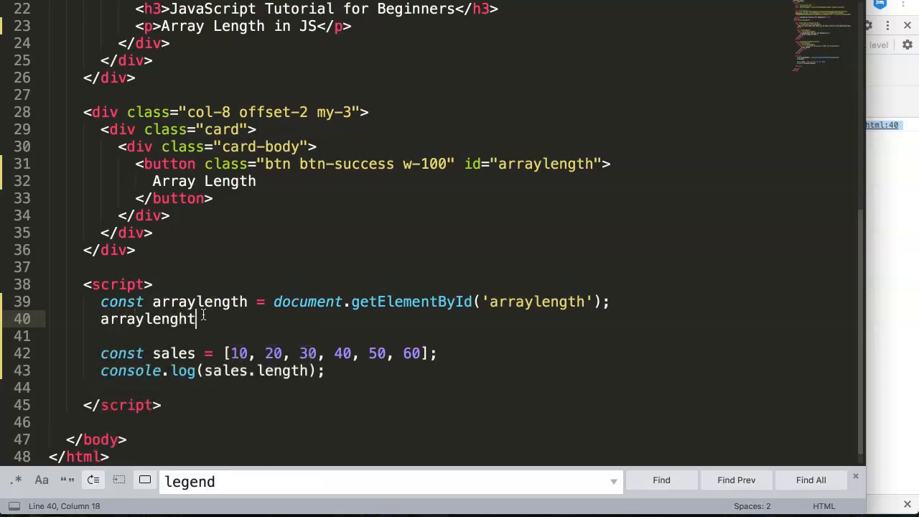
key("BackSpace")
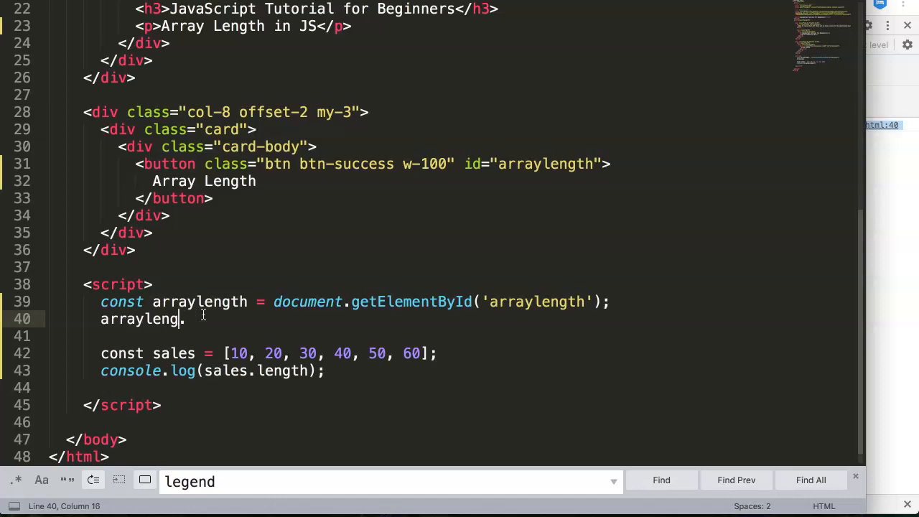
type(".ad")
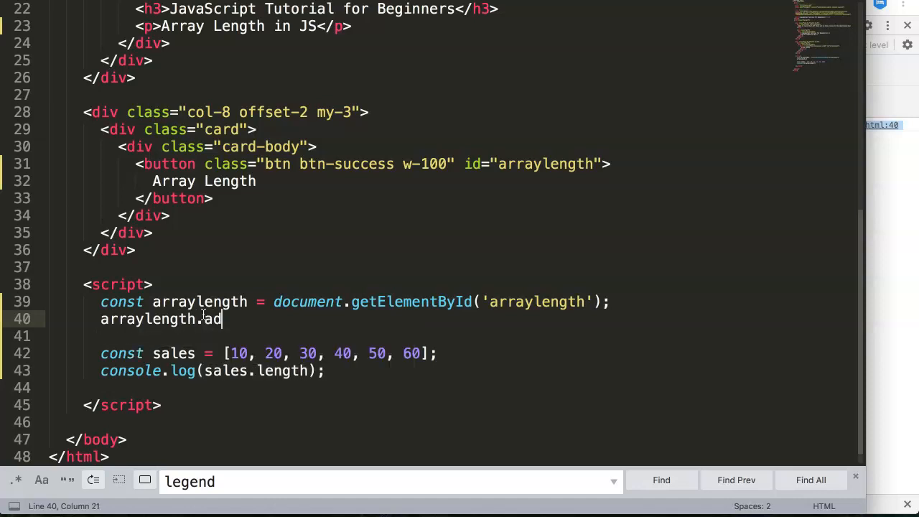
type("dEventLis")
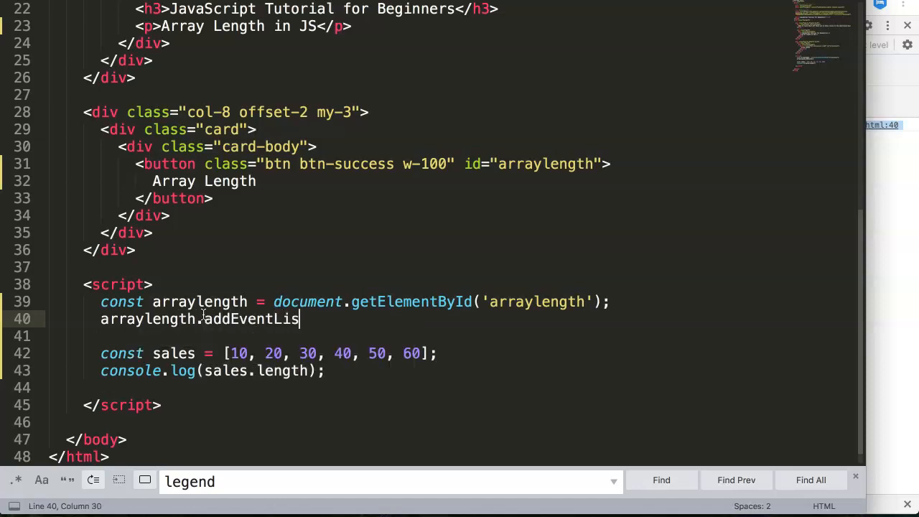
type("tener()")
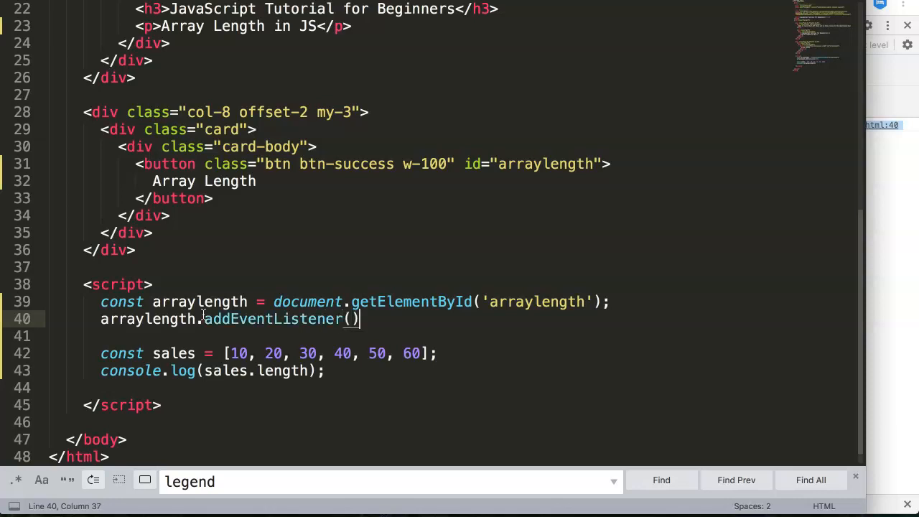
type("click',")
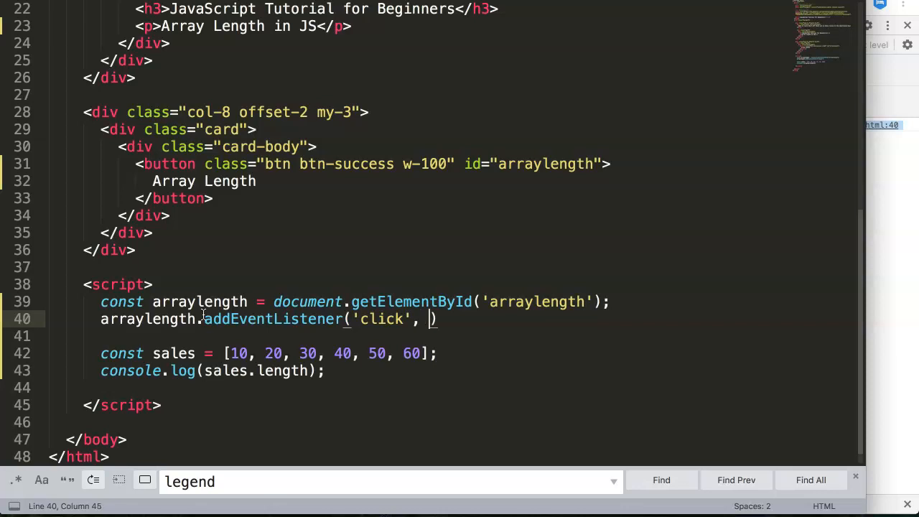
type("length")
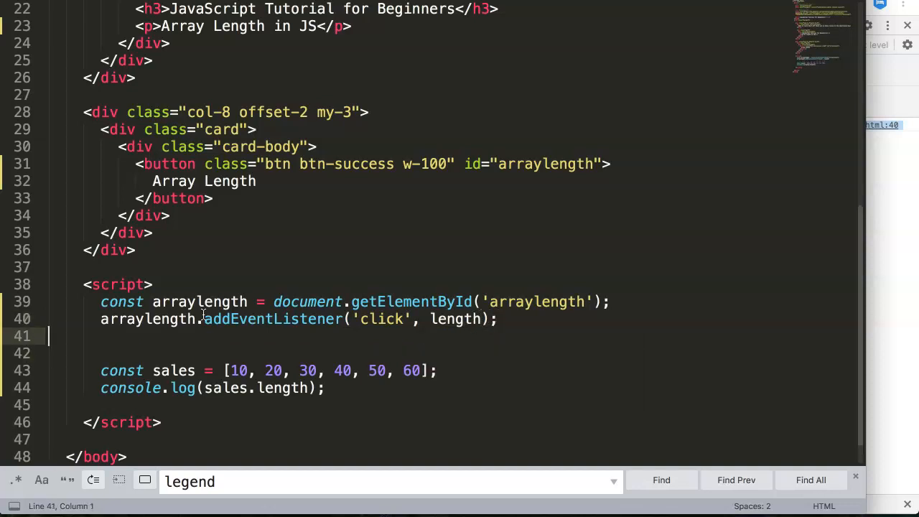
Step: Type the function length declaration below the listener line
type("function")
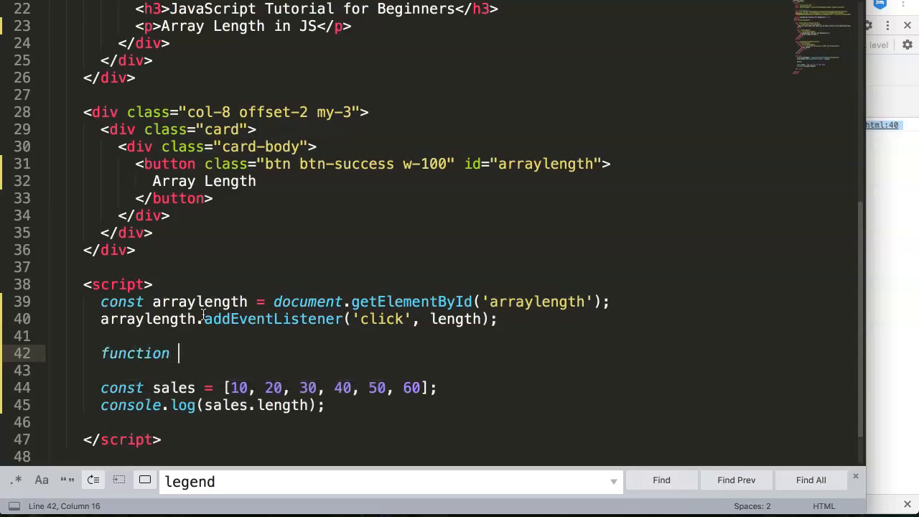
type("length")
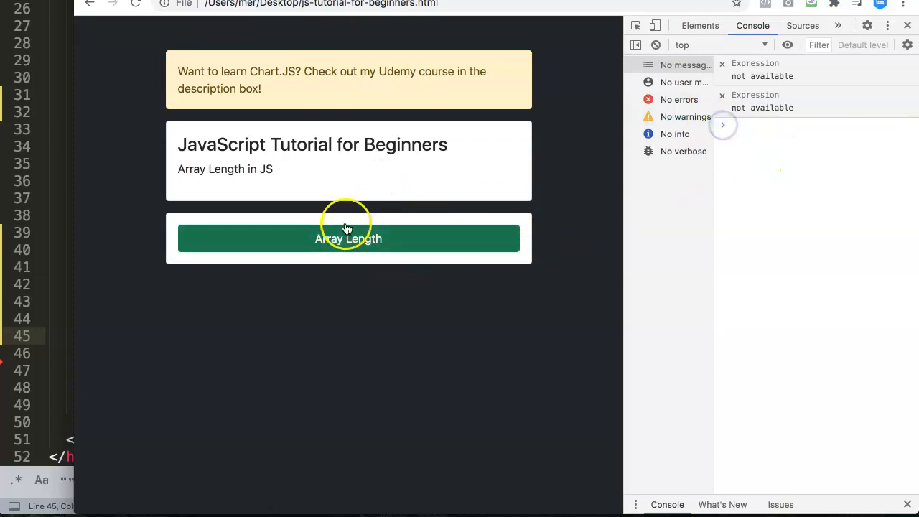
Step: Click the Array Length button to test whether it logs the length
left_click(348, 238)
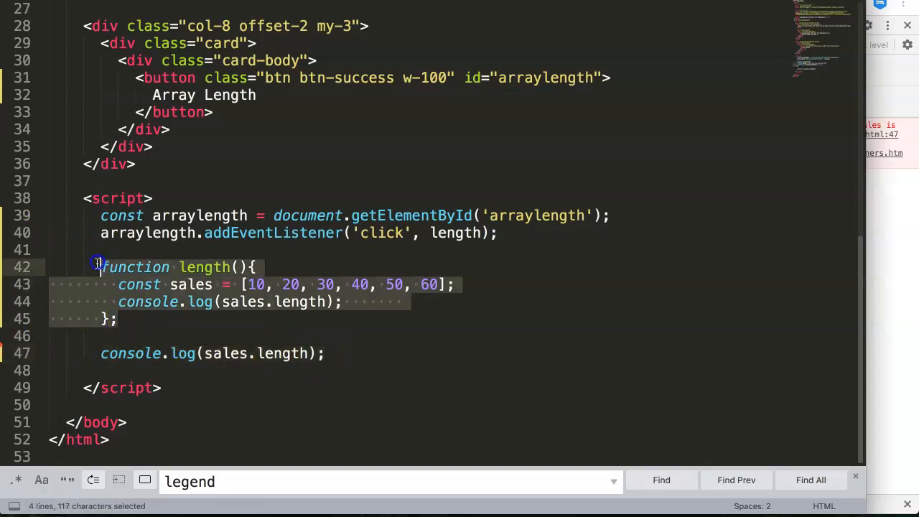
mouse_move(164, 301)
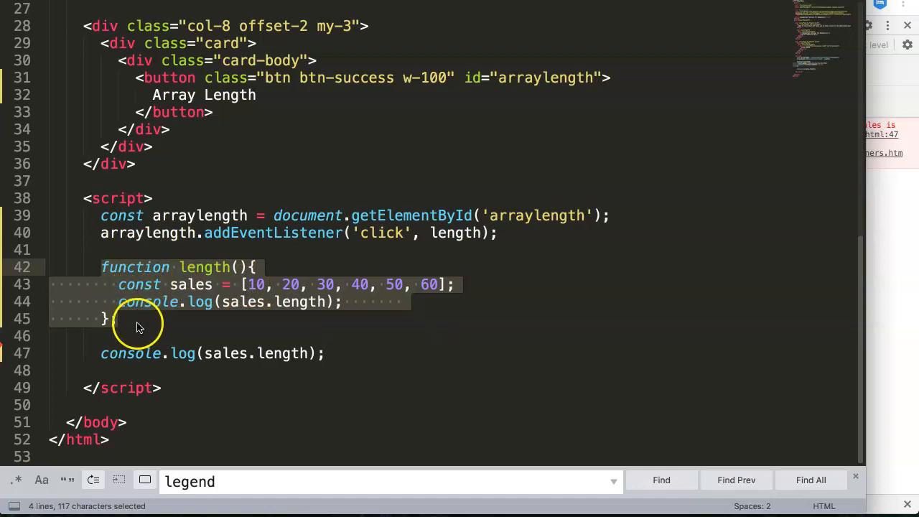
Step: Append 12345, 122, 122 to the sales array inside the length function
left_click(170, 336)
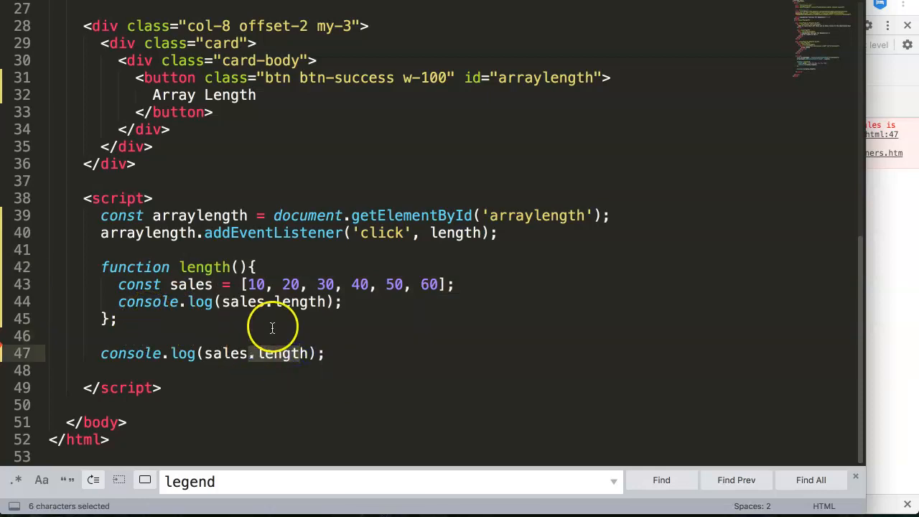
mouse_move(257, 322)
type(", ")
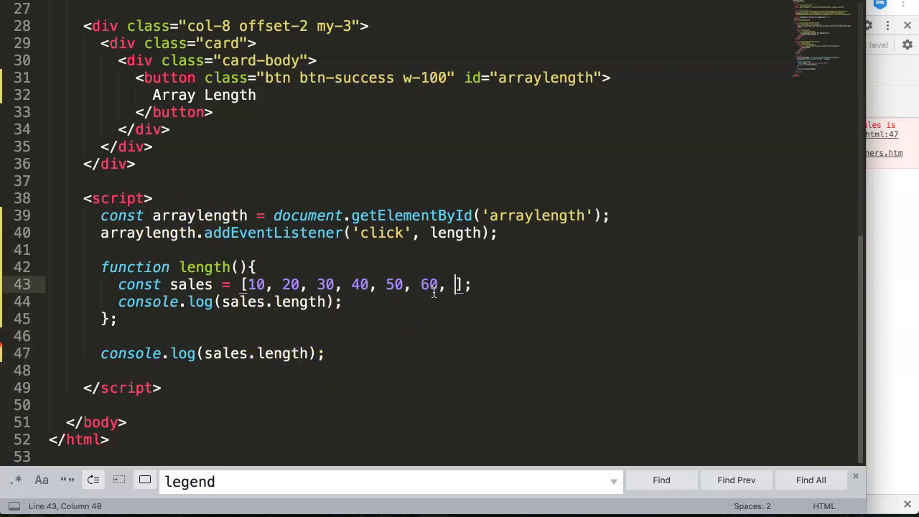
type("12345,")
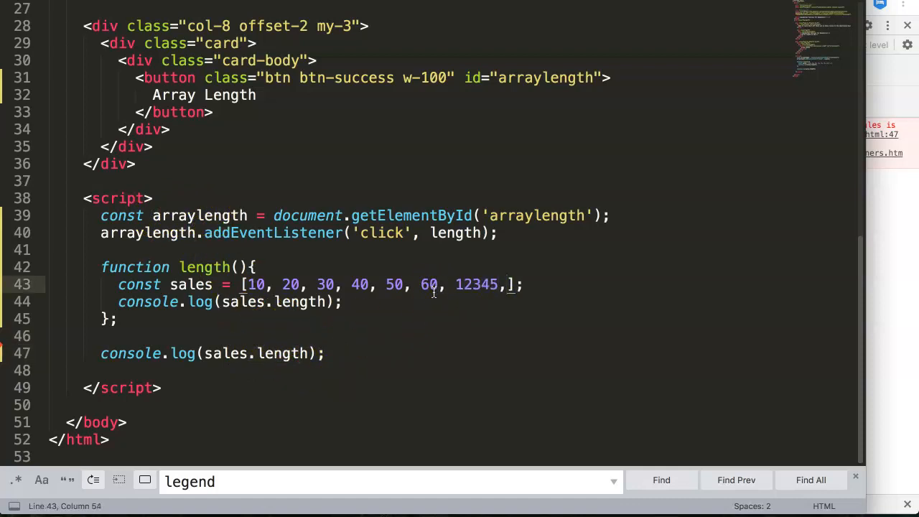
type("122, 122,")
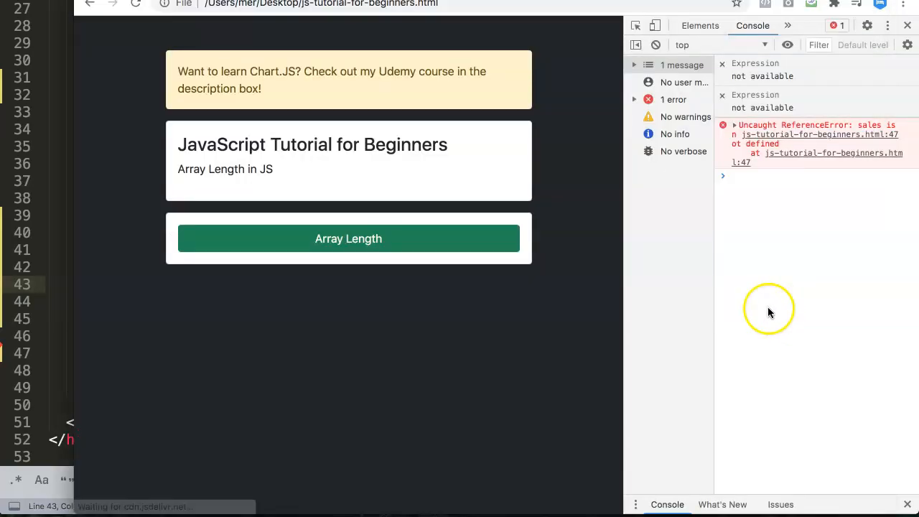
Step: Click Array Length repeatedly, logging 9 to the console each time
left_click(349, 239)
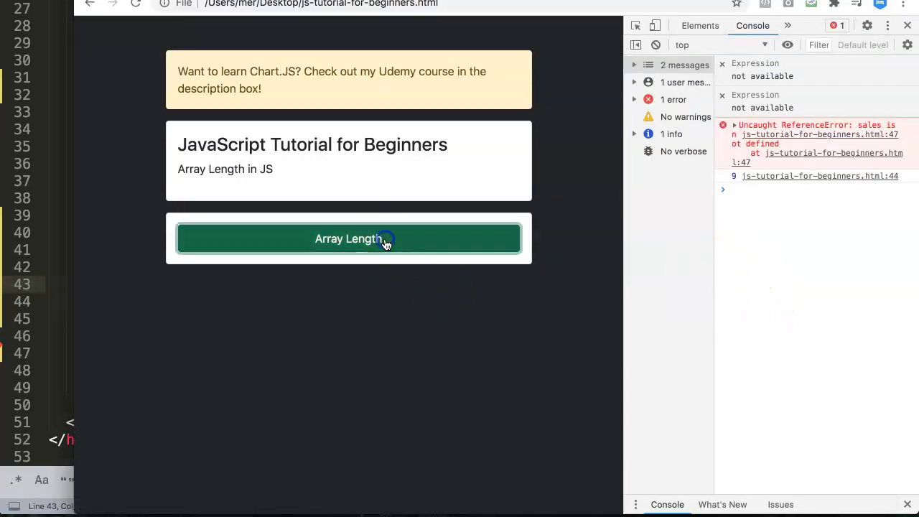
left_click(348, 239)
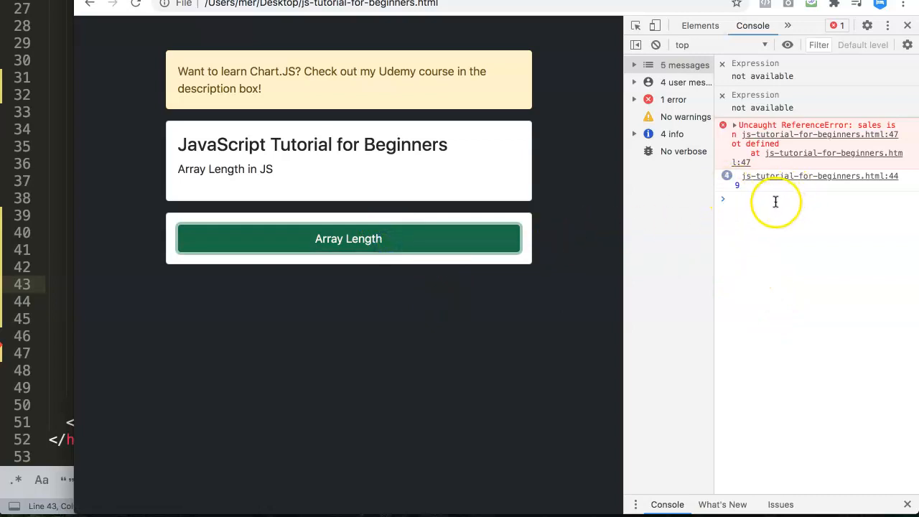
mouse_move(751, 198)
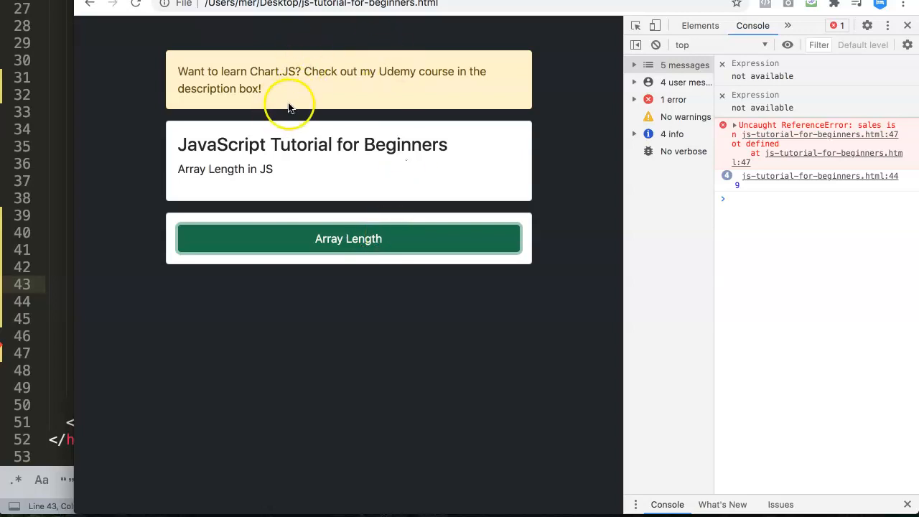
left_click_drag(291, 104, 191, 82)
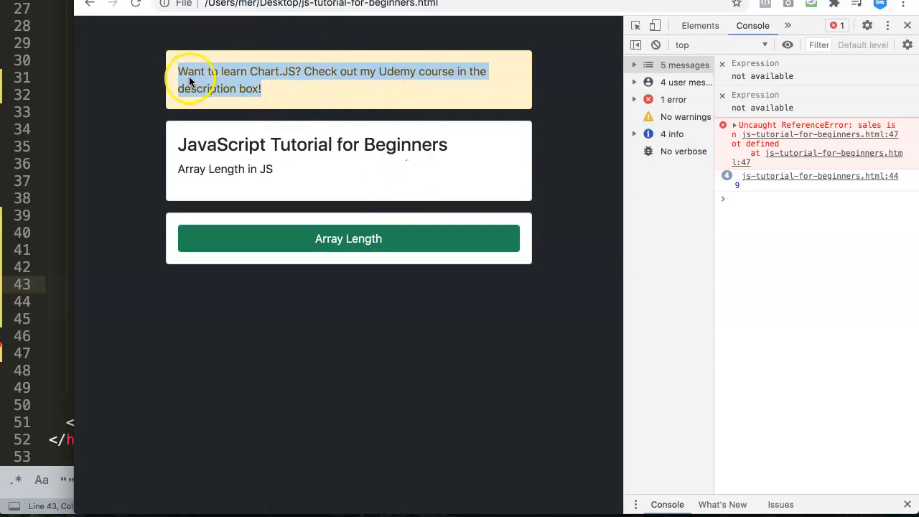